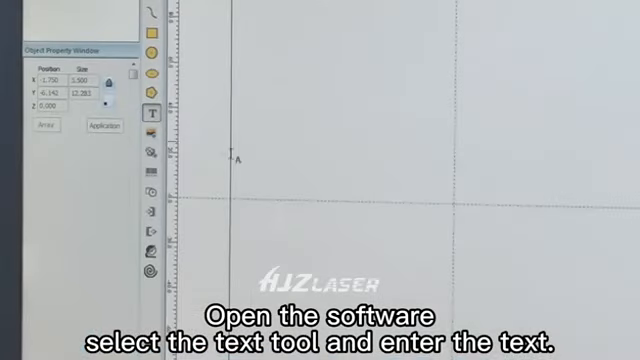
Step: Place a TEXT object at the workspace centre and rotate it 90° to vertical
left_click(153, 112)
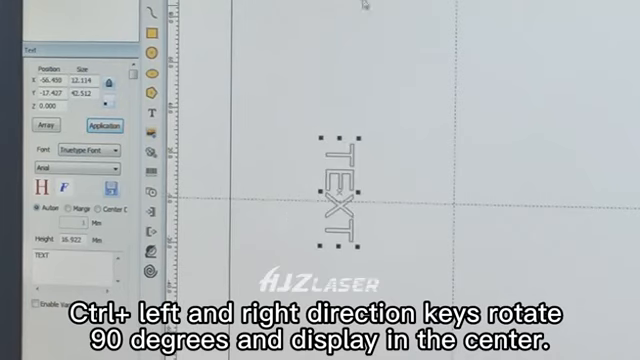
key("ctrl+right")
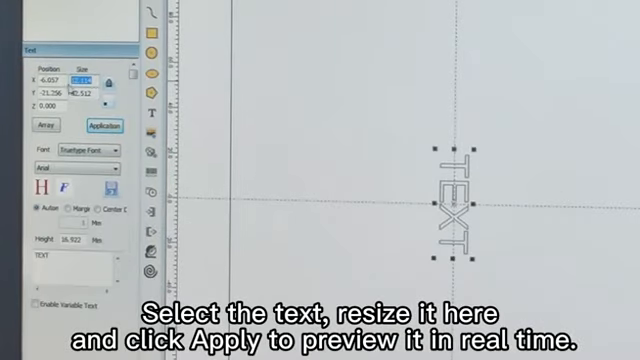
Step: Set the vertical text's Size X to 3.5 and apply it
left_click(75, 125)
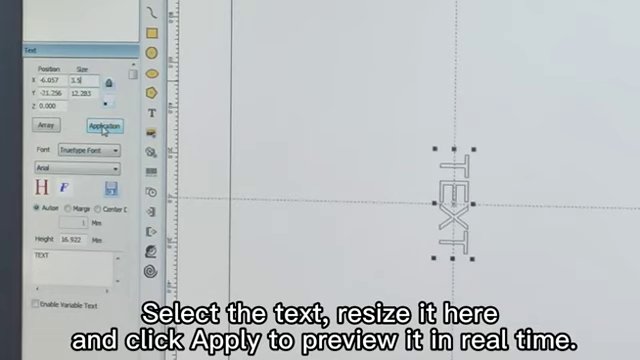
left_click(104, 125)
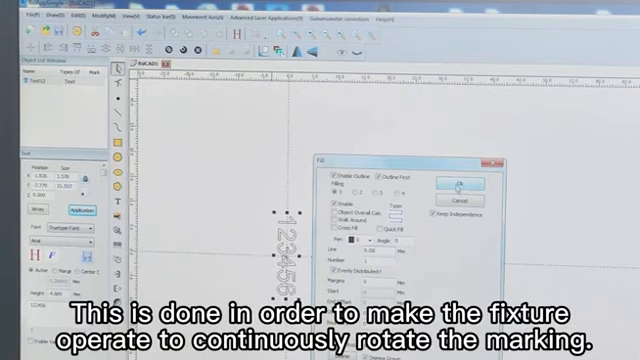
Step: Apply outline and fill with Keep Independence checked to the 123456 text
left_click(454, 188)
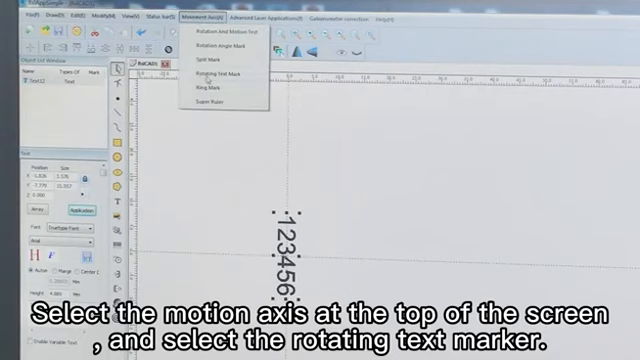
Step: Launch Rotating Text Mark and mark the 123456 text onto the cylinder
left_click(212, 74)
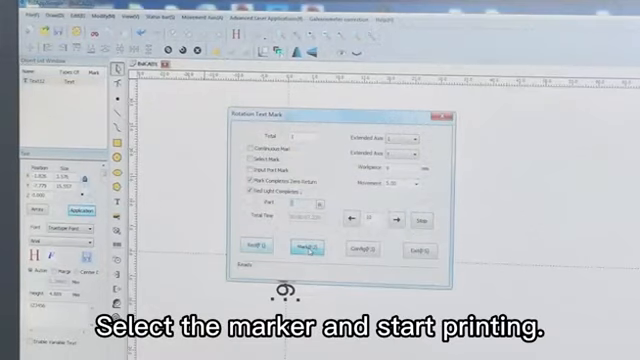
left_click(307, 250)
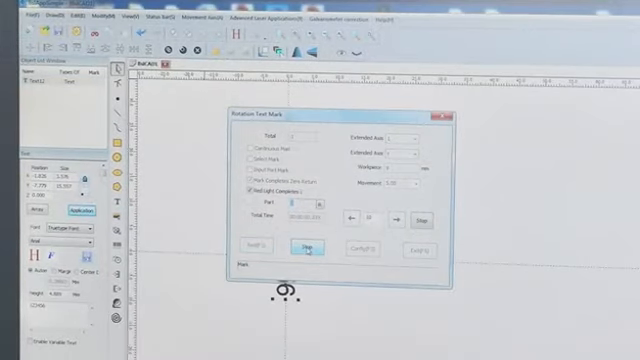